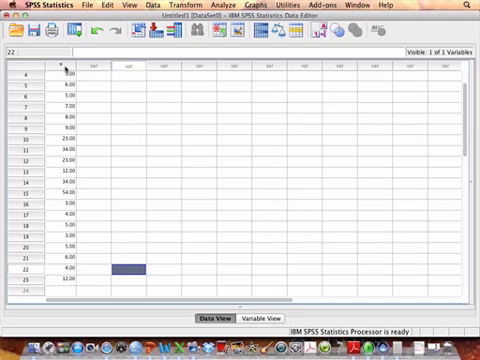
pyautogui.moveTo(172, 221)
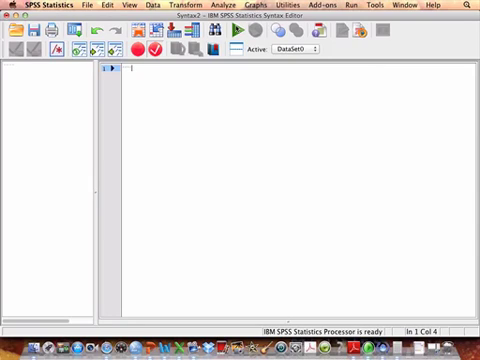
# - Add the comment heading 'Central Tendency and Dispersion' as the first line of the syntax file
pyautogui.write('Co')
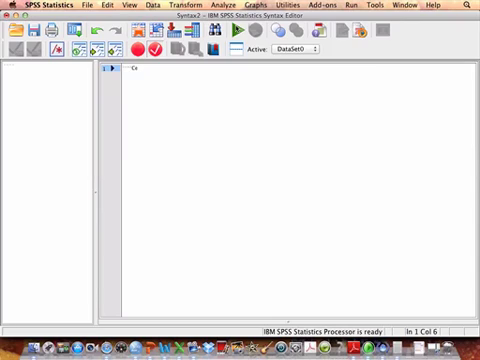
pyautogui.write('Central/')
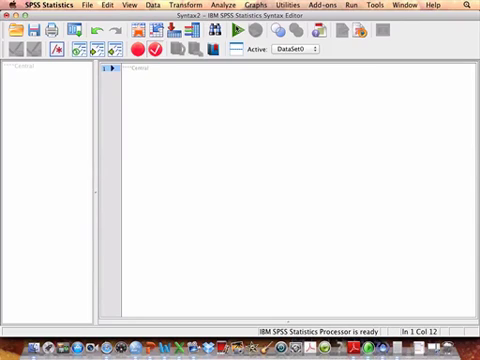
pyautogui.write('Tendancy and')
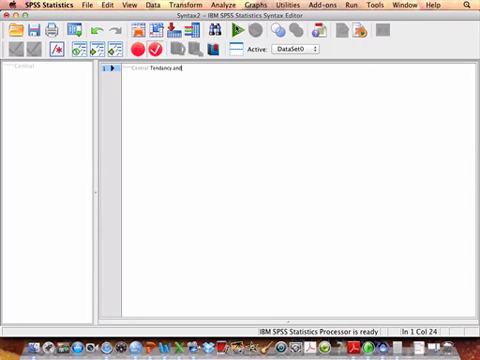
pyautogui.write('Dispersion***')
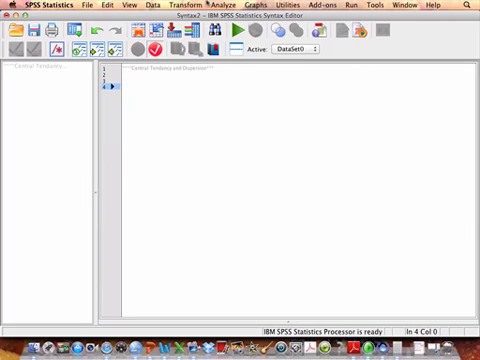
pyautogui.click(211, 6)
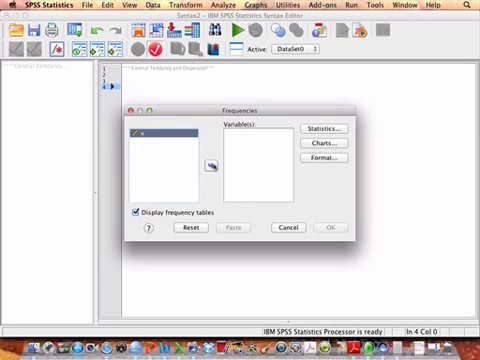
# - Run Frequencies on x with mean, median, mode, standard deviation and variance statistics
pyautogui.click(212, 163)
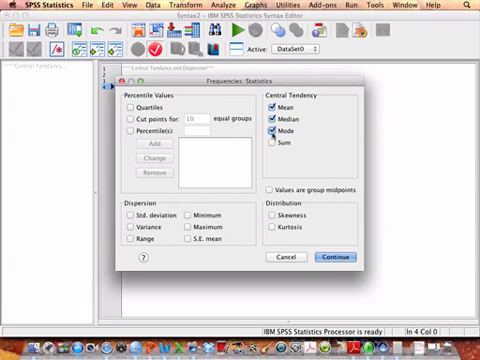
pyautogui.click(128, 214)
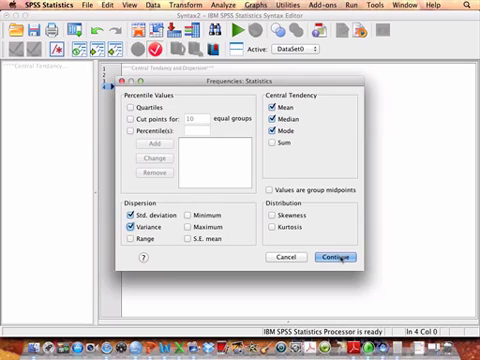
pyautogui.click(337, 260)
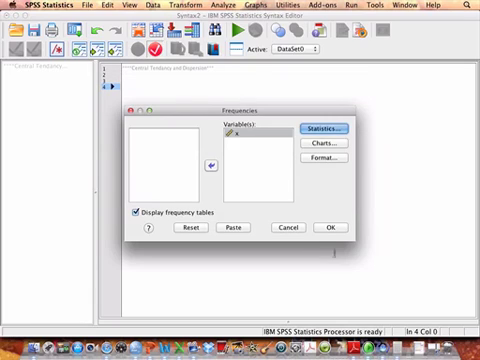
pyautogui.click(232, 228)
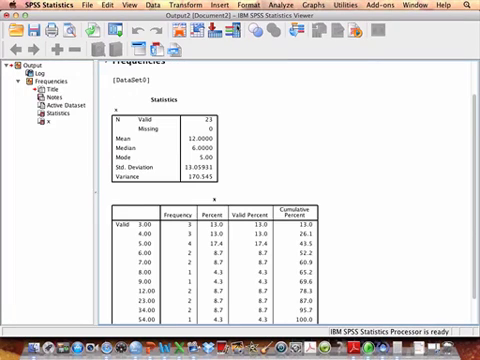
# - Scroll the output to view x's complete frequency table, totalling 23 cases
pyautogui.scroll(-3)
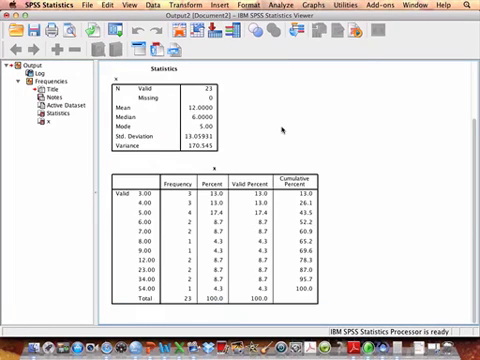